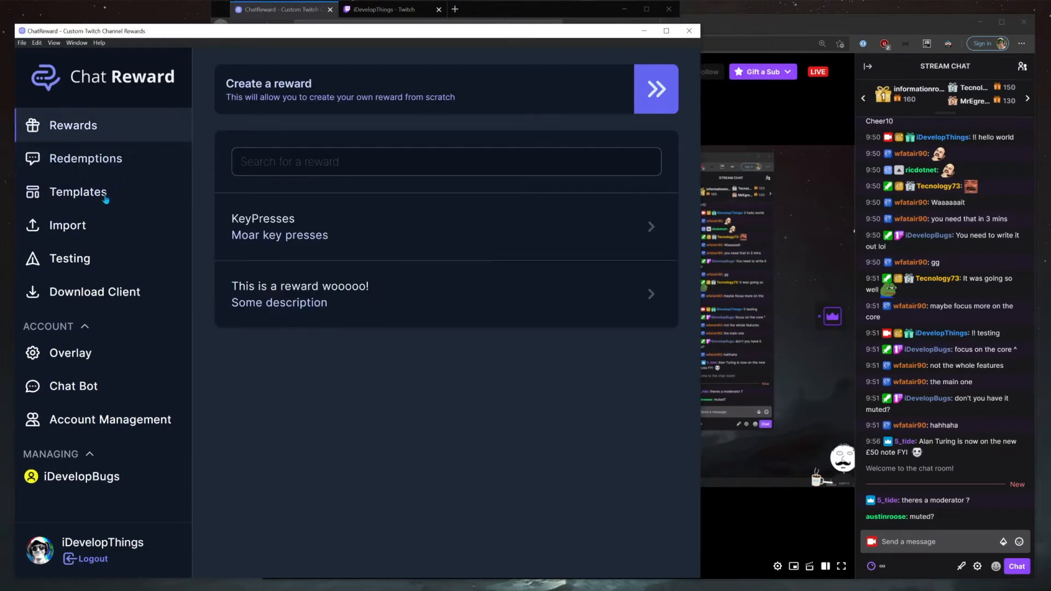
Step: Visit the Download Client and moderator permissions pages, then return to the rewards list
click(94, 291)
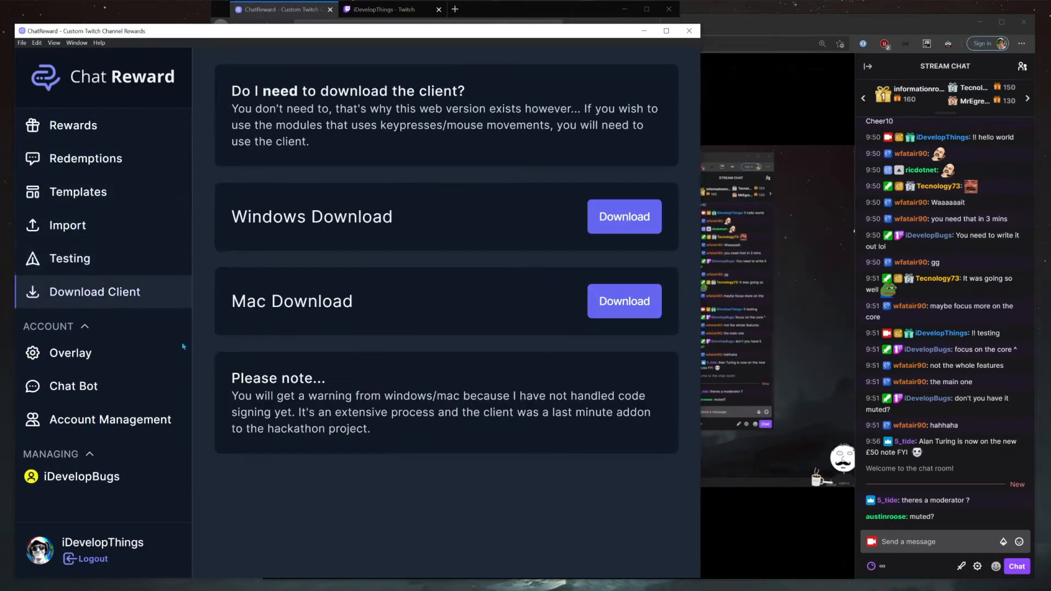
click(111, 418)
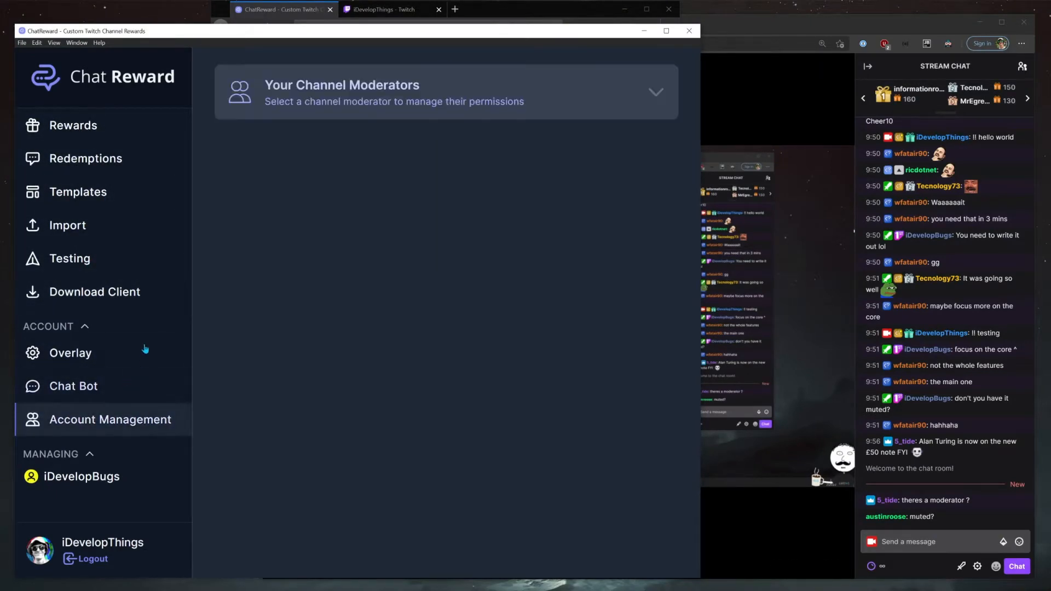
click(73, 125)
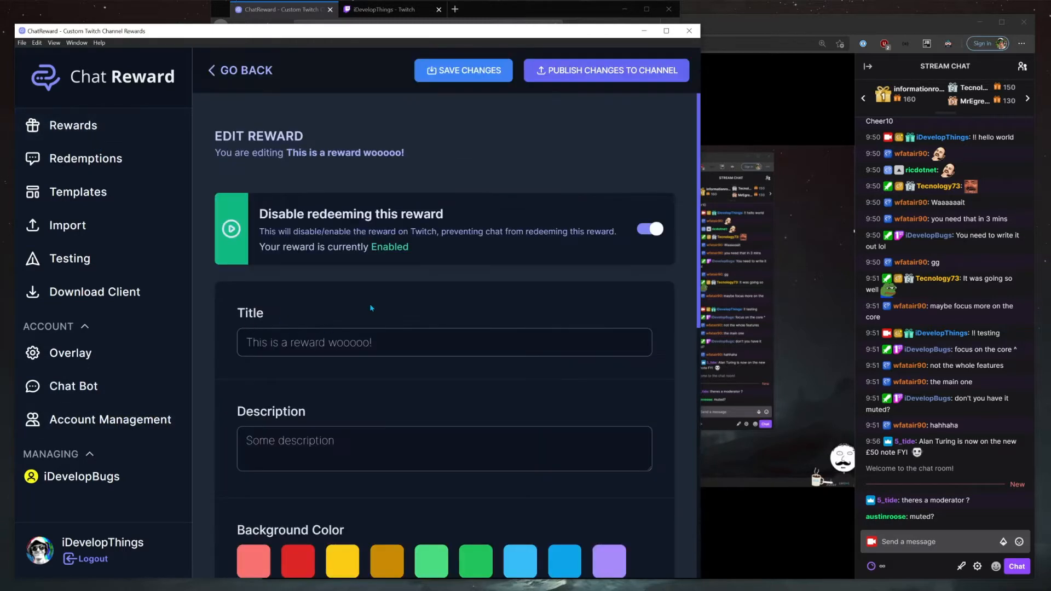
Step: Review the Color Flashes, Random TTS and Twitch Bot Command module settings under Custom Functionality
scroll(down, 3)
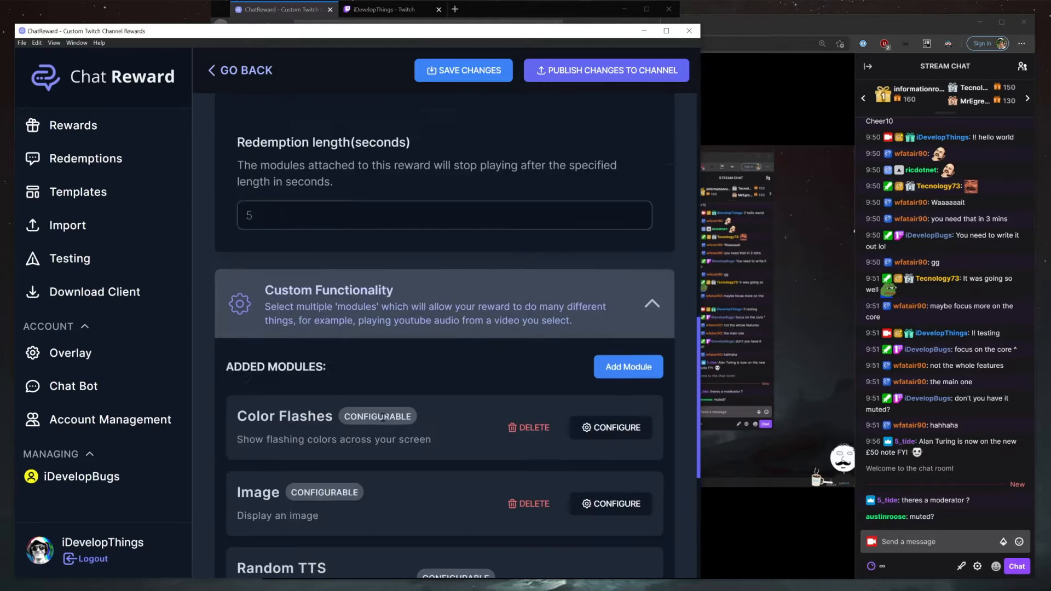
click(610, 427)
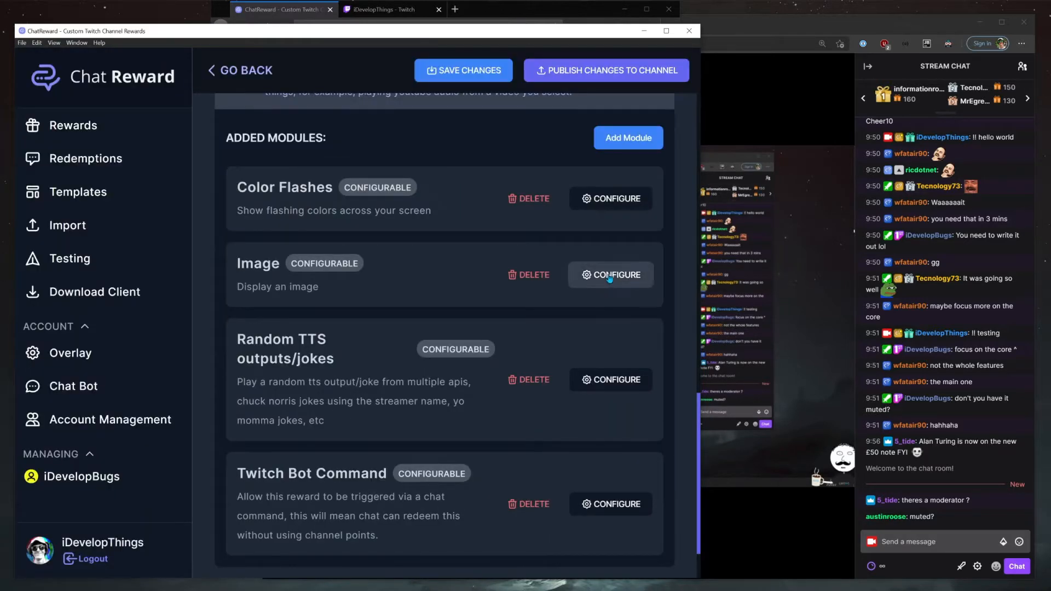
scroll(down, 3)
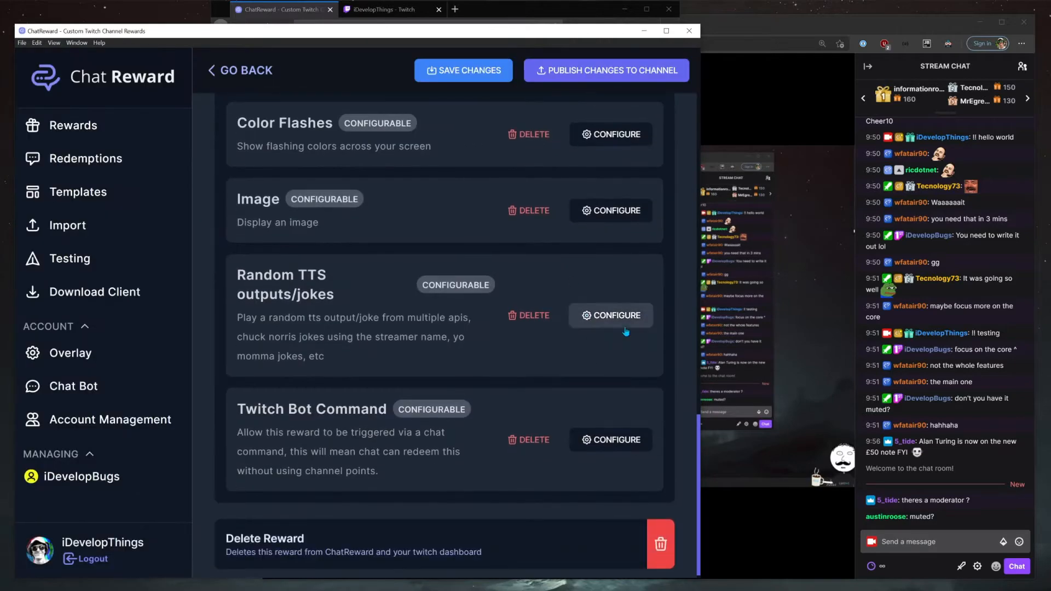
click(610, 315)
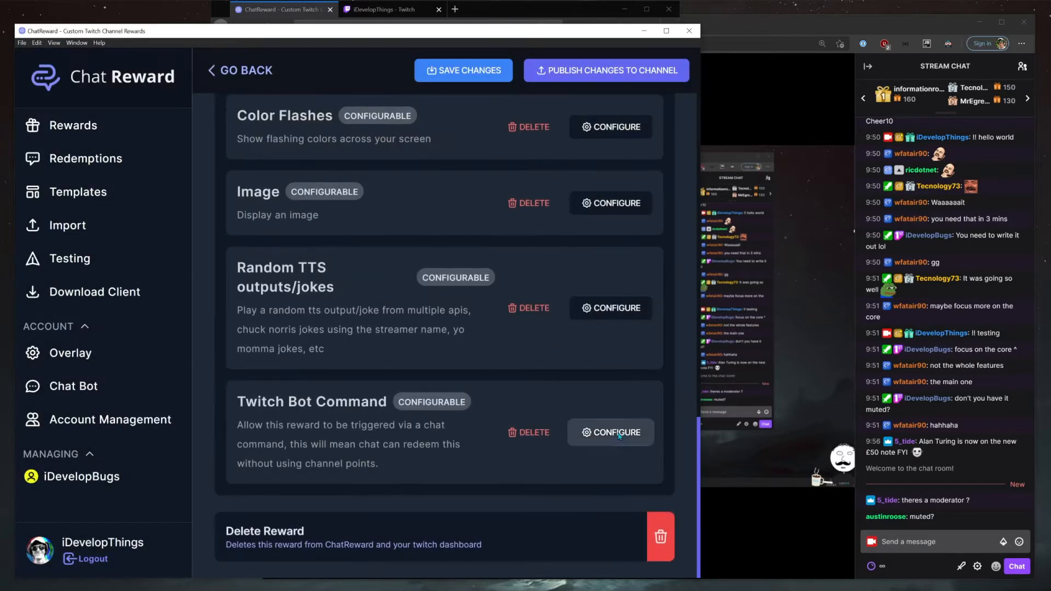
click(609, 432)
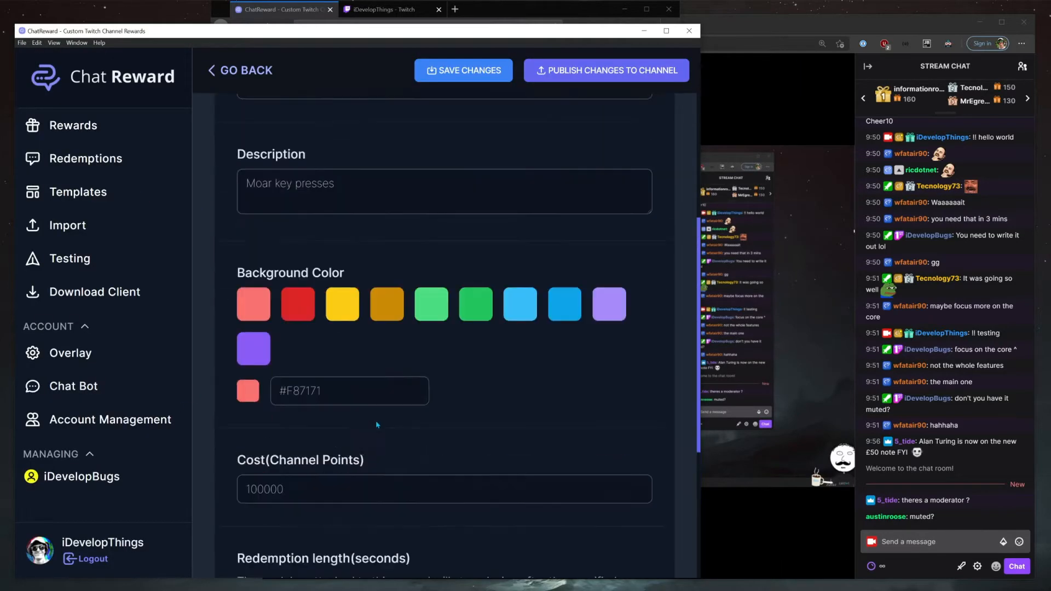
scroll(down, 3)
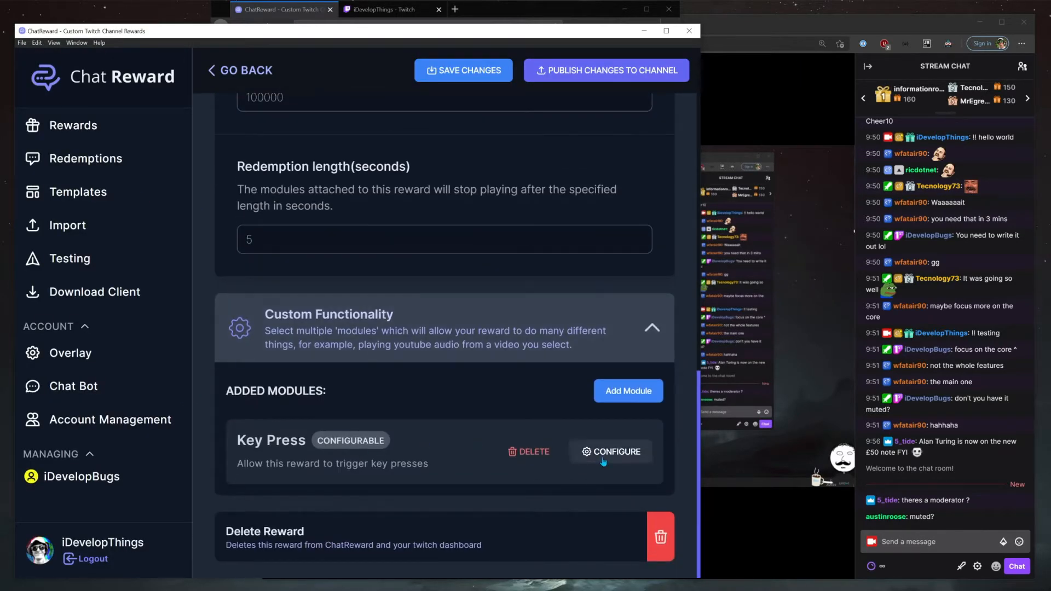
click(614, 451)
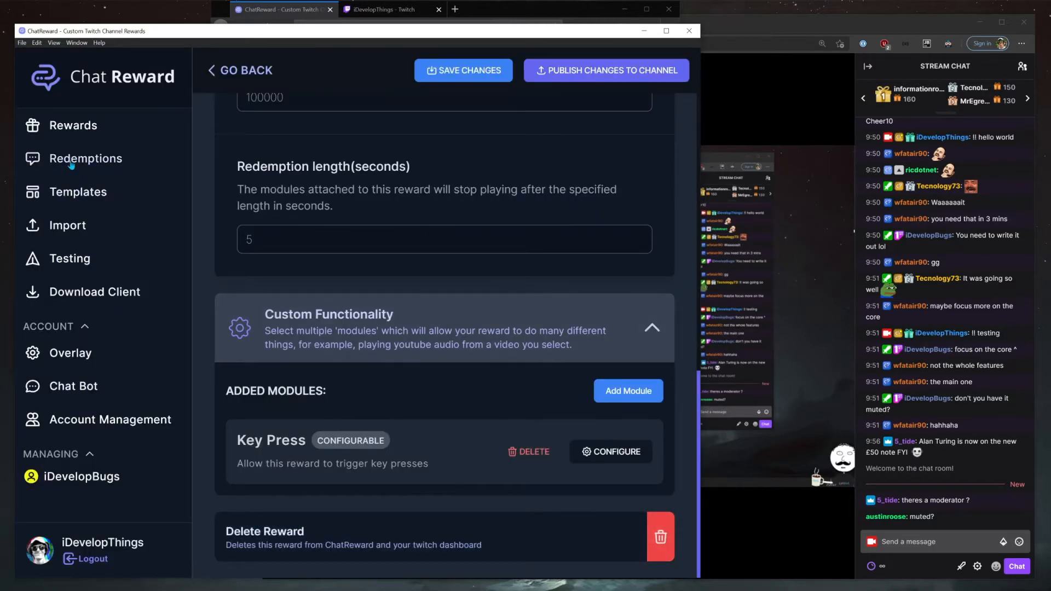
Step: Go to the reward testing page and trigger test redemptions that appear in Twitch stream chat
click(245, 70)
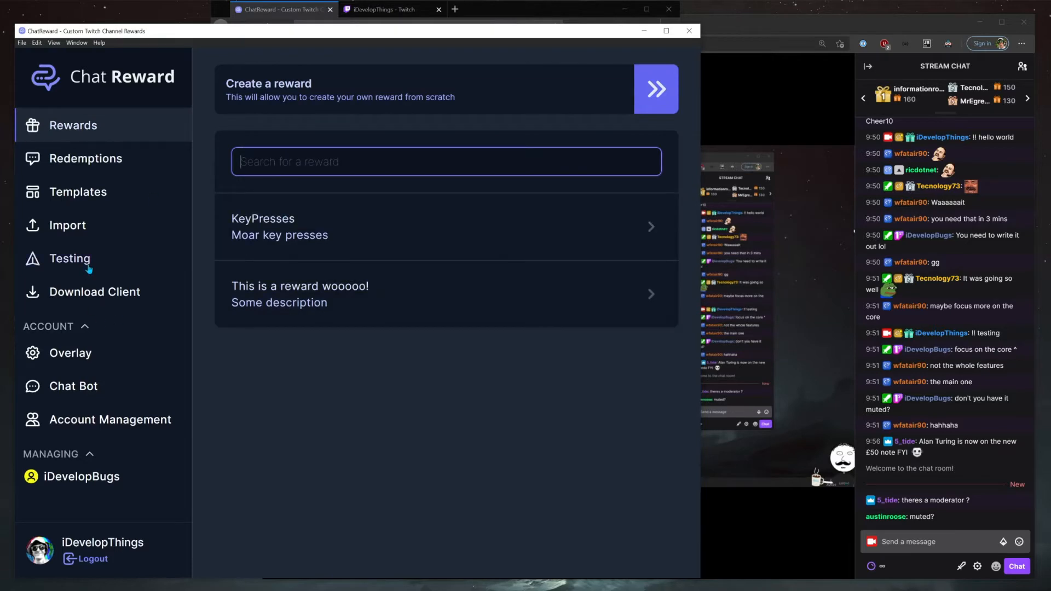
click(70, 258)
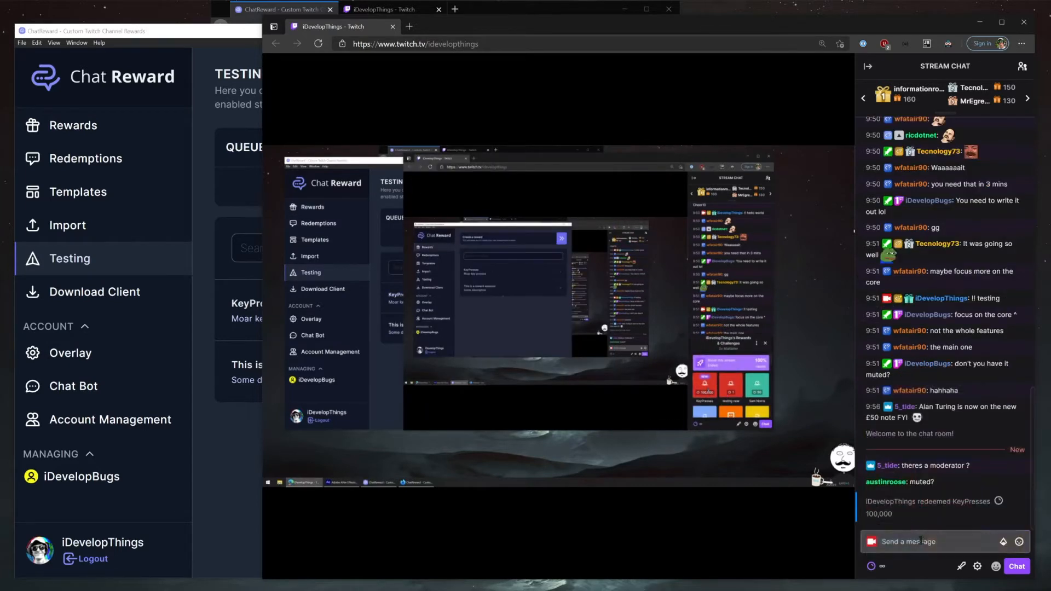
text(helo)
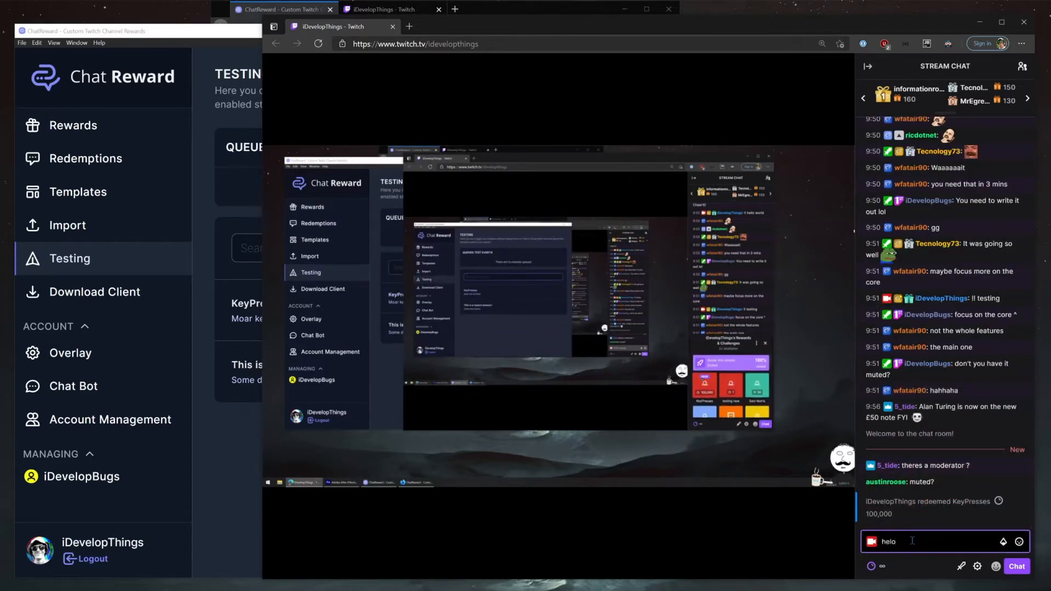
text(twitchstaf)
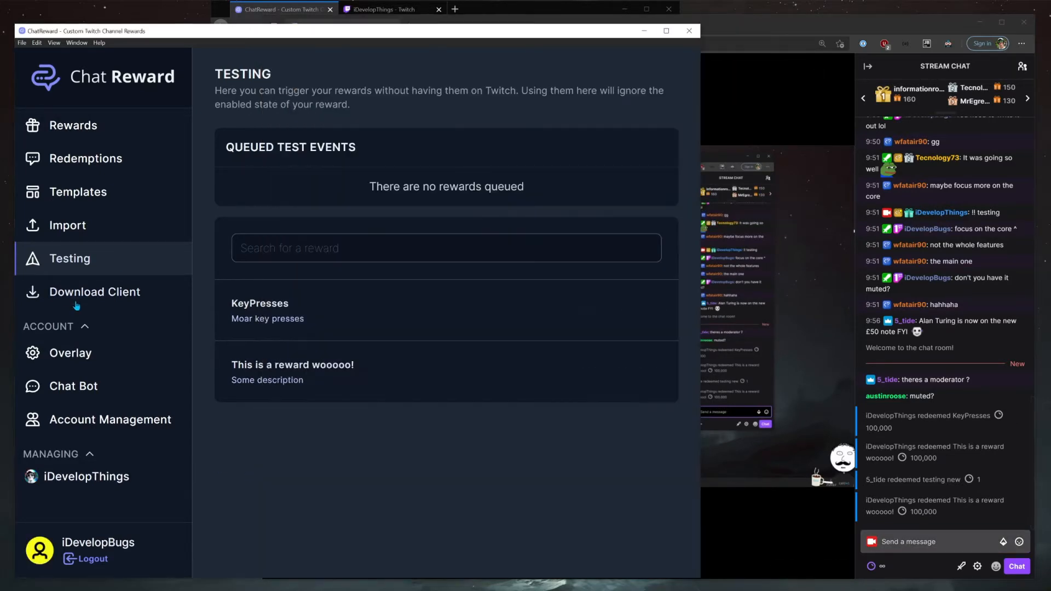
Step: Visit the overlay link page, then return to Rewards to edit the 'test' reward
click(70, 353)
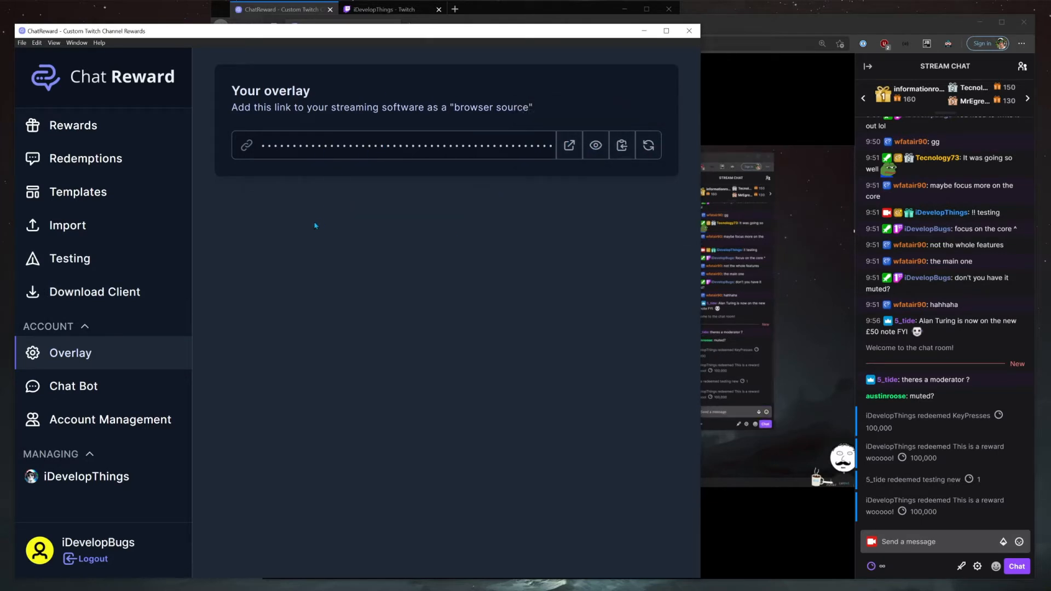
click(73, 385)
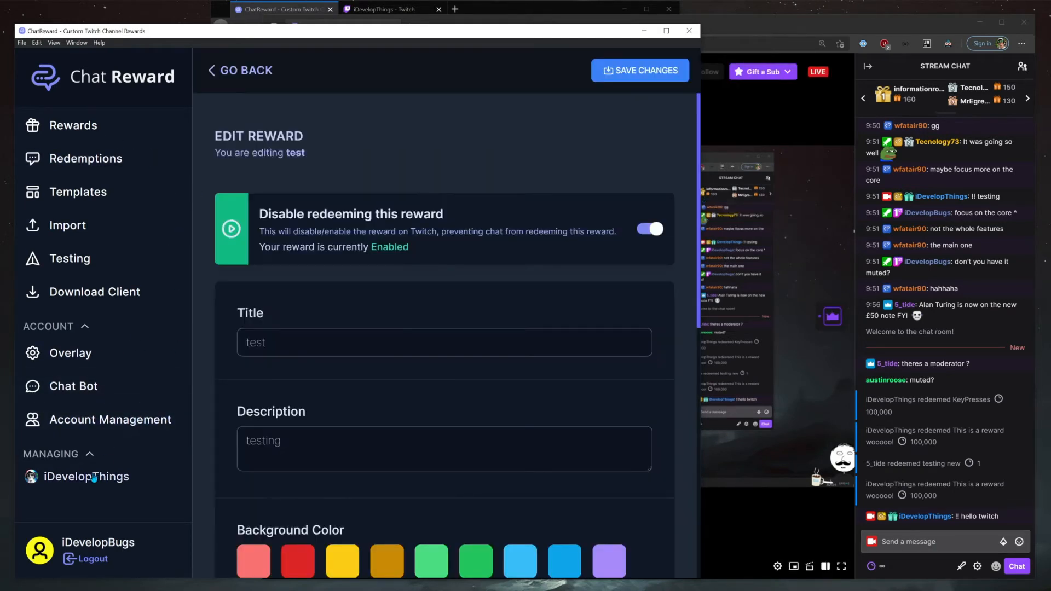
Step: Review the Twitch Bot Command module so ChatRewardBot posts !thisisatest in chat
scroll(down, 3)
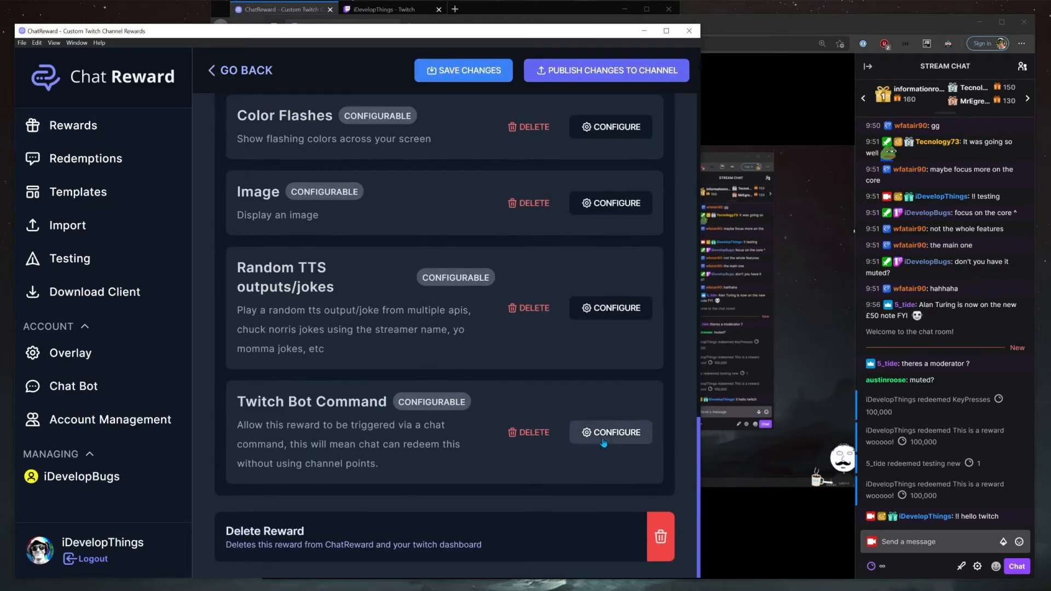
click(610, 432)
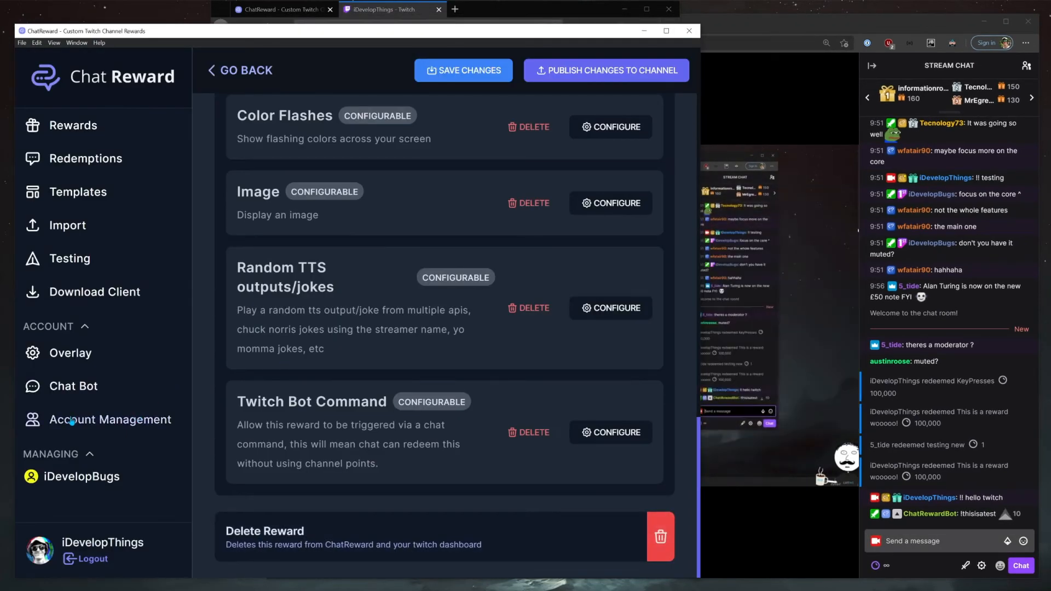
Step: Expand Your Channel Moderators and promote ChatRewardBot to Editor
click(110, 420)
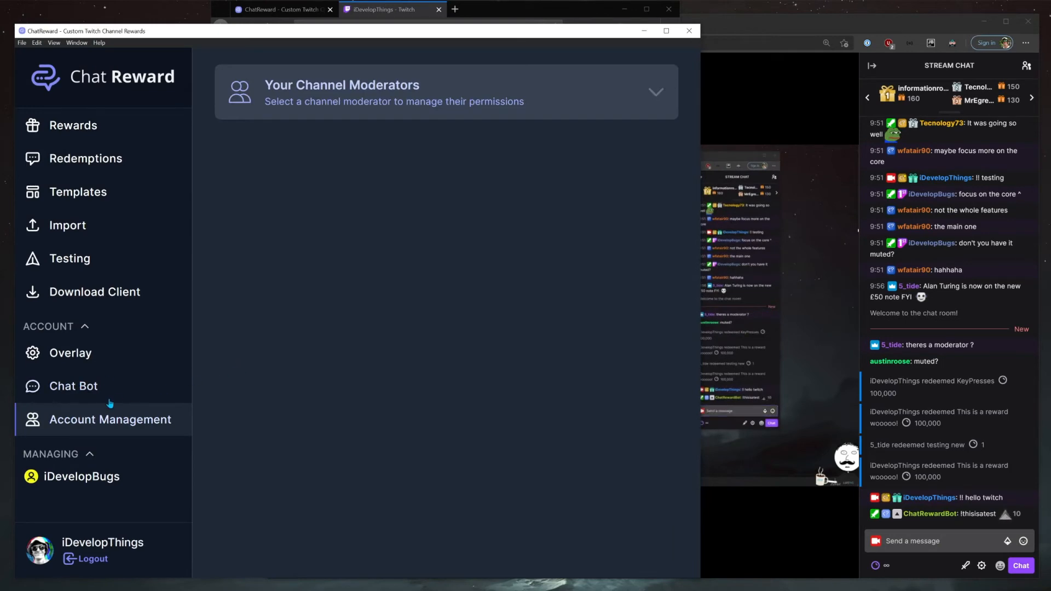
click(445, 93)
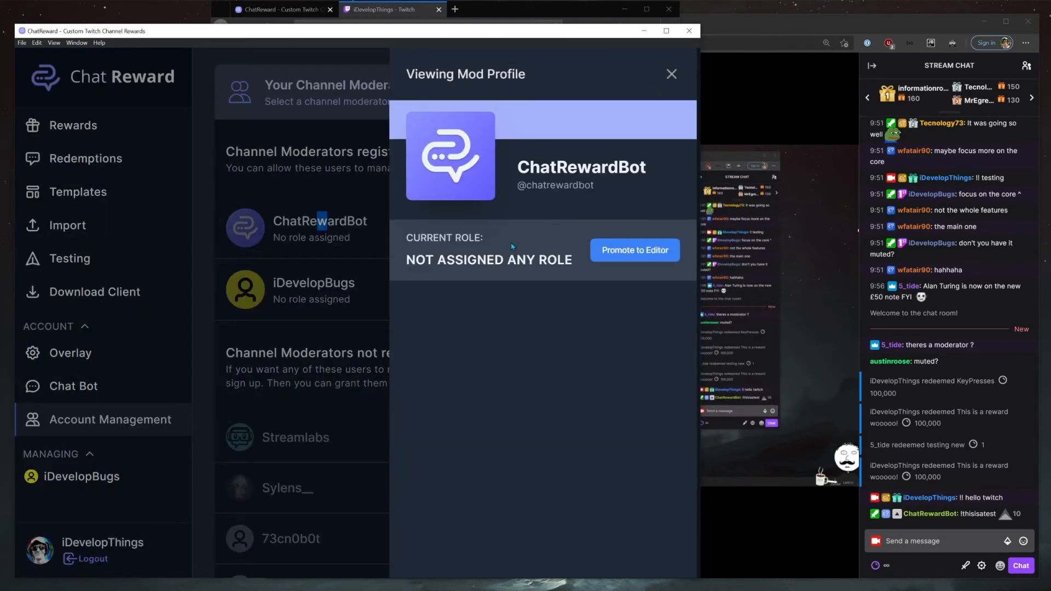
click(633, 251)
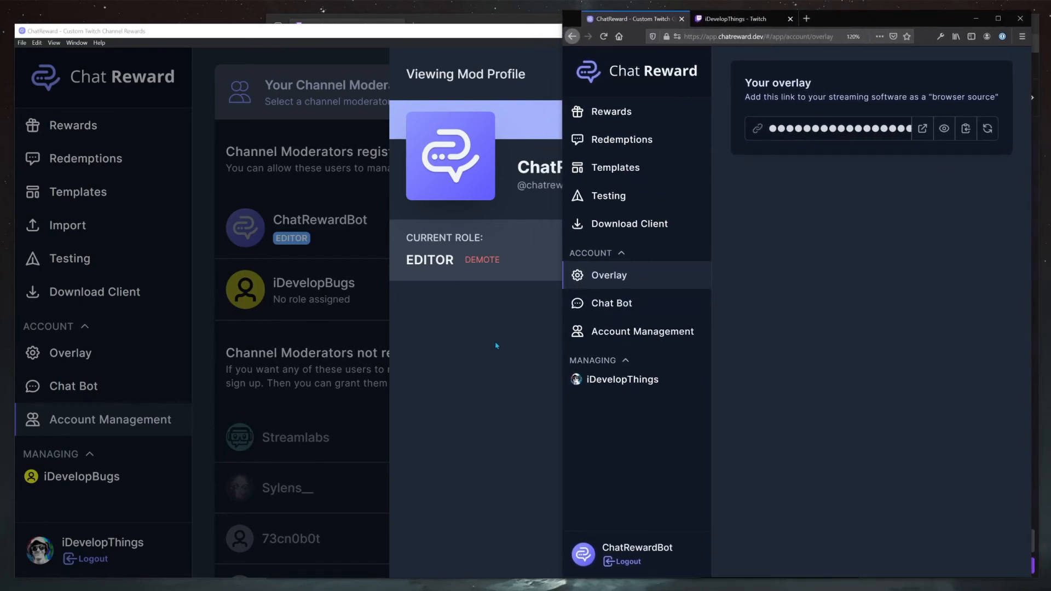
Step: Demote and re-promote ChatRewardBot, then view the redemption queue from both bot and streamer sessions
click(481, 262)
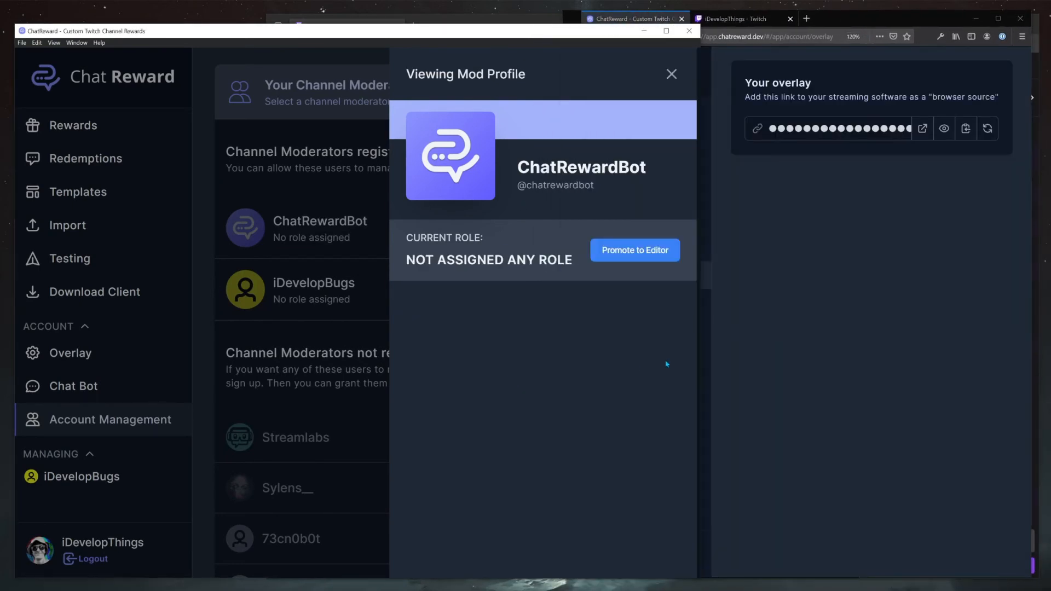
click(634, 250)
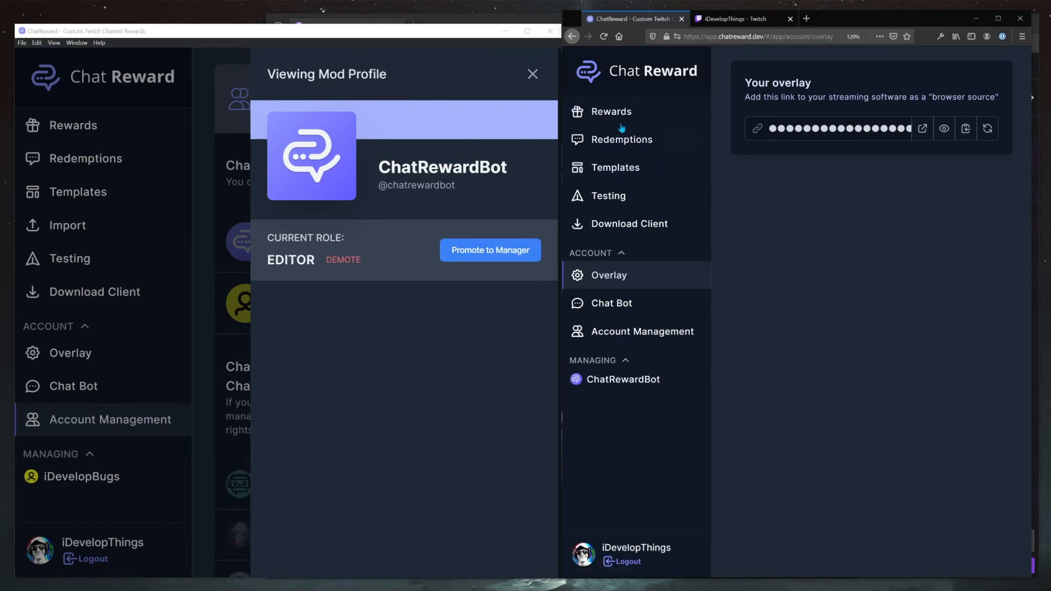
click(620, 139)
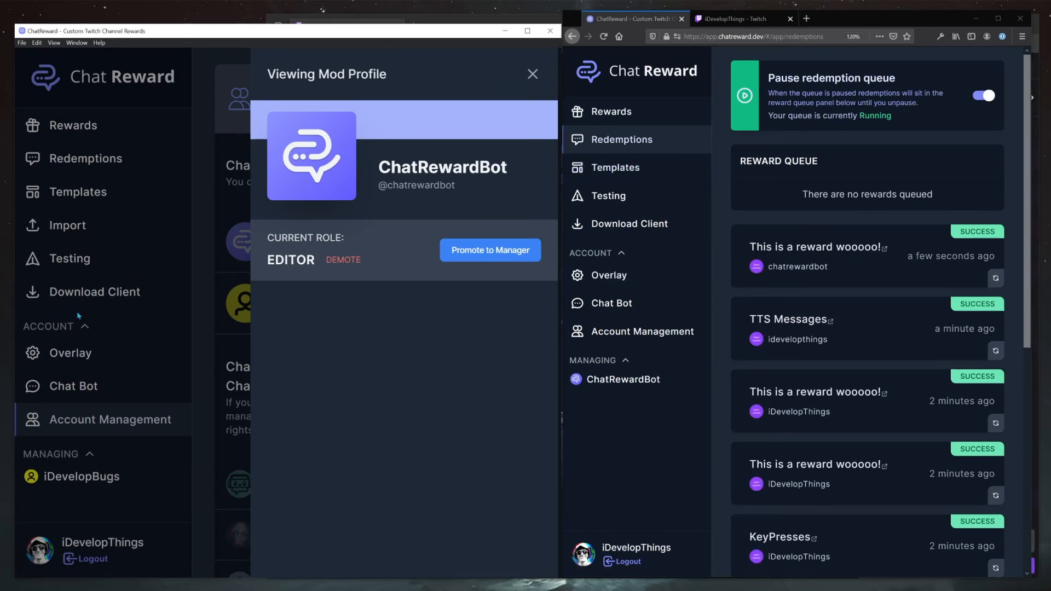
click(532, 74)
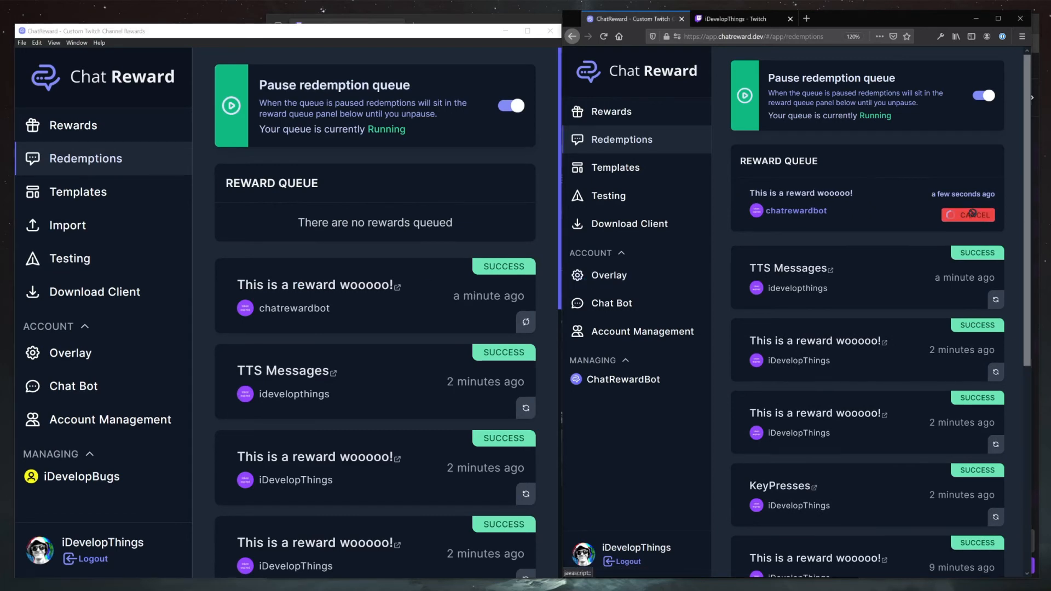
Step: Cancel the queued redemption as the bot, then try Chat Bot and moderator management, which is refused
click(968, 215)
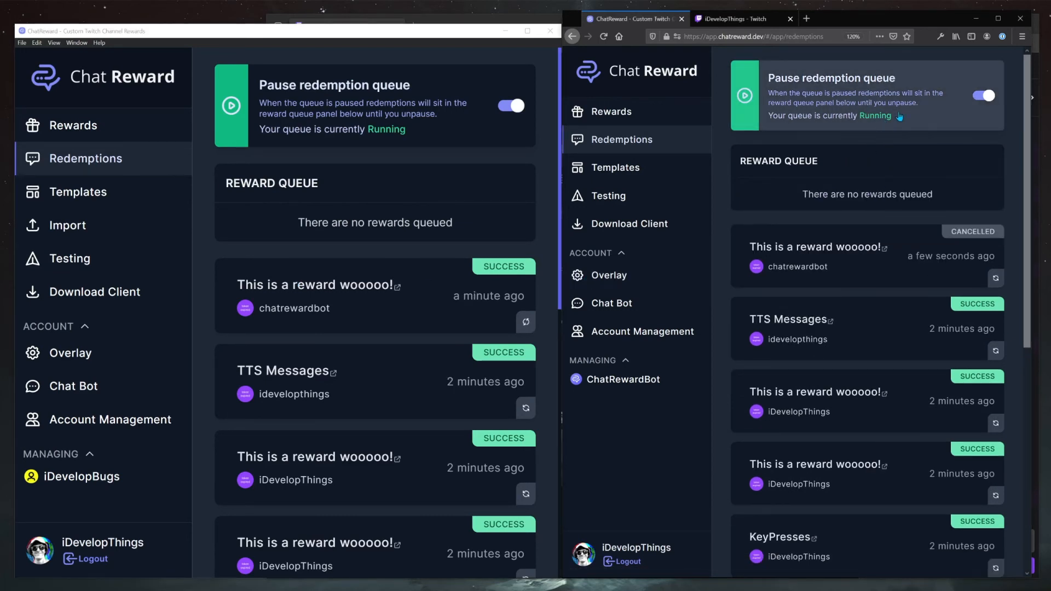
click(610, 302)
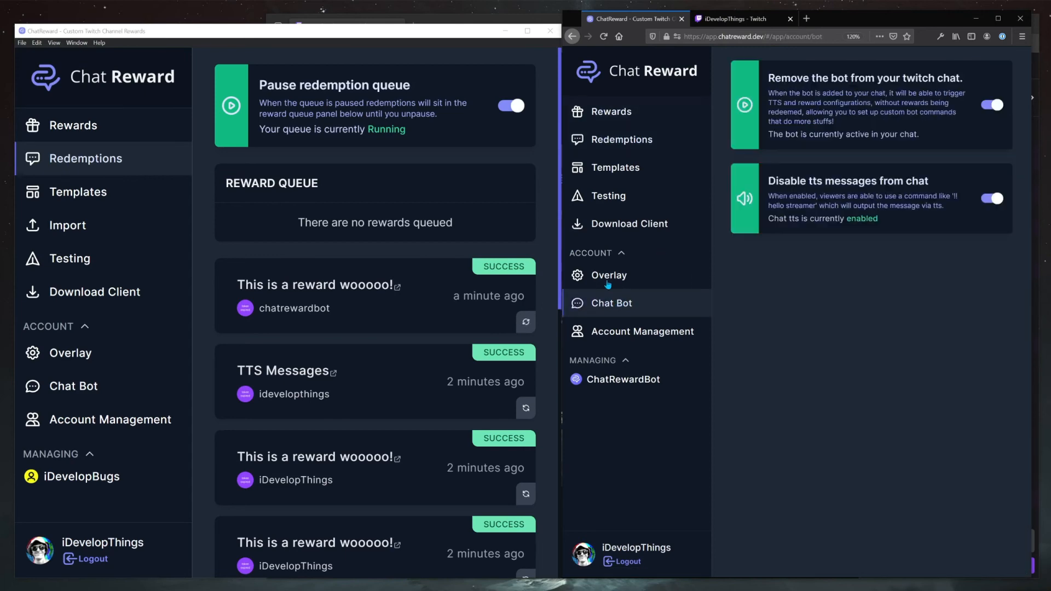
click(641, 331)
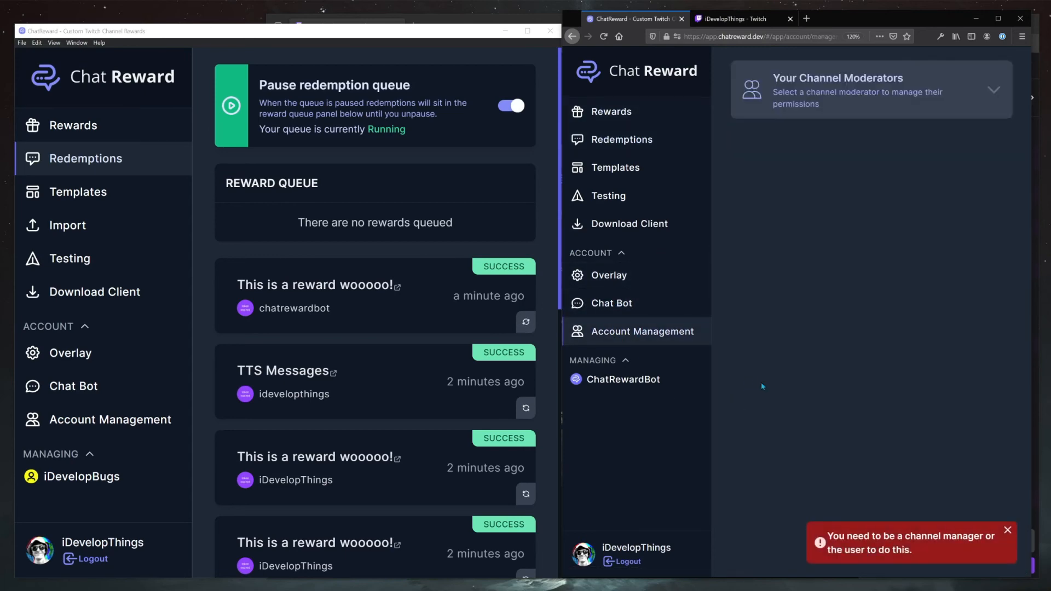